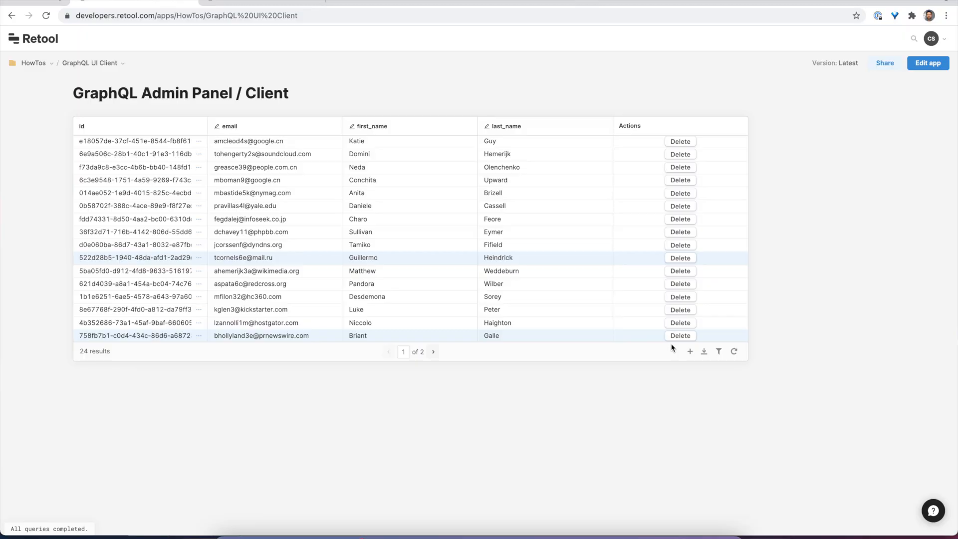
click(689, 351)
text(Johnson)
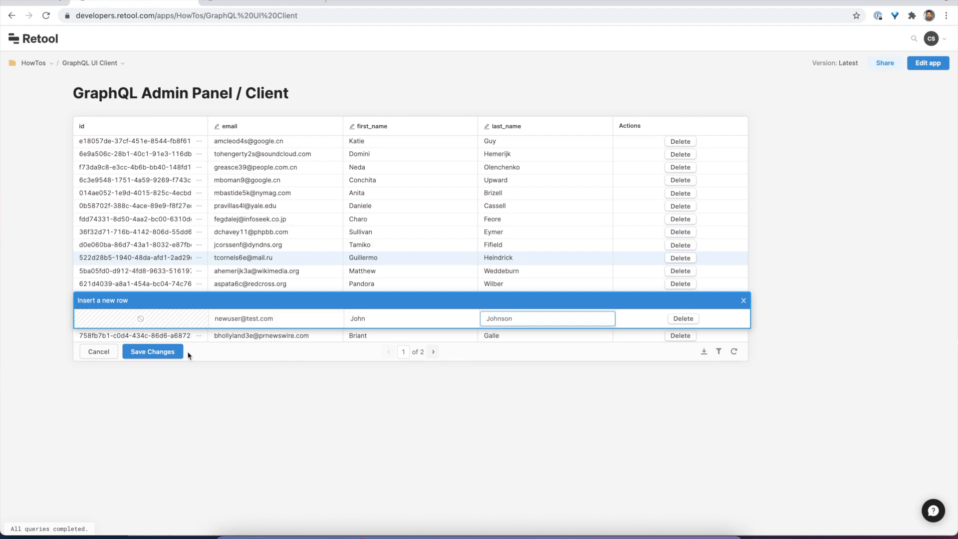
click(152, 350)
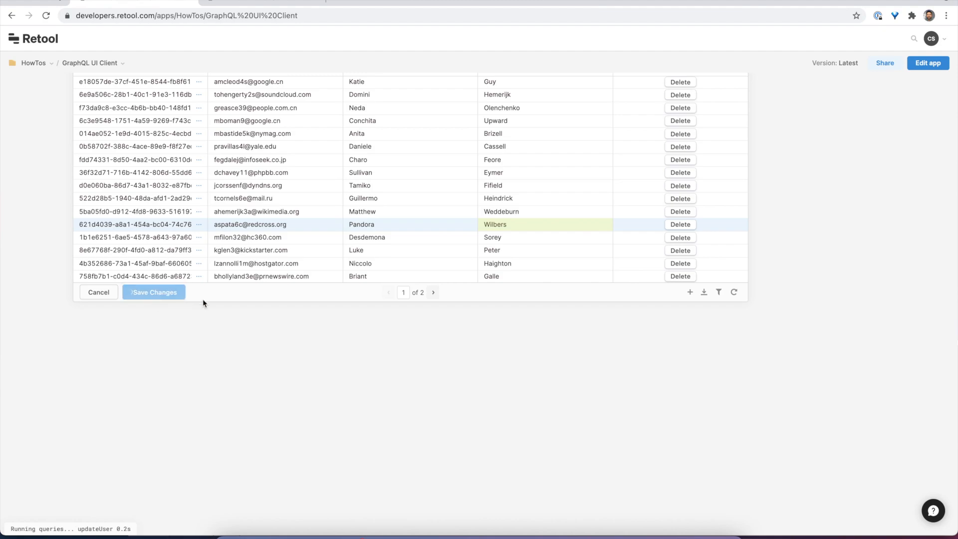
click(154, 291)
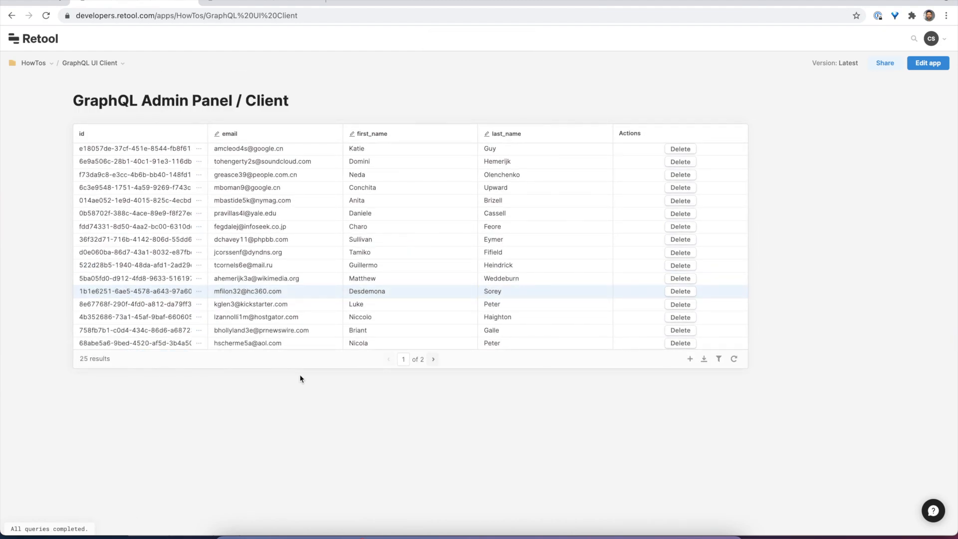
Step: Enter edit mode and scroll the component library past Text, Chart and Checkbox
click(926, 62)
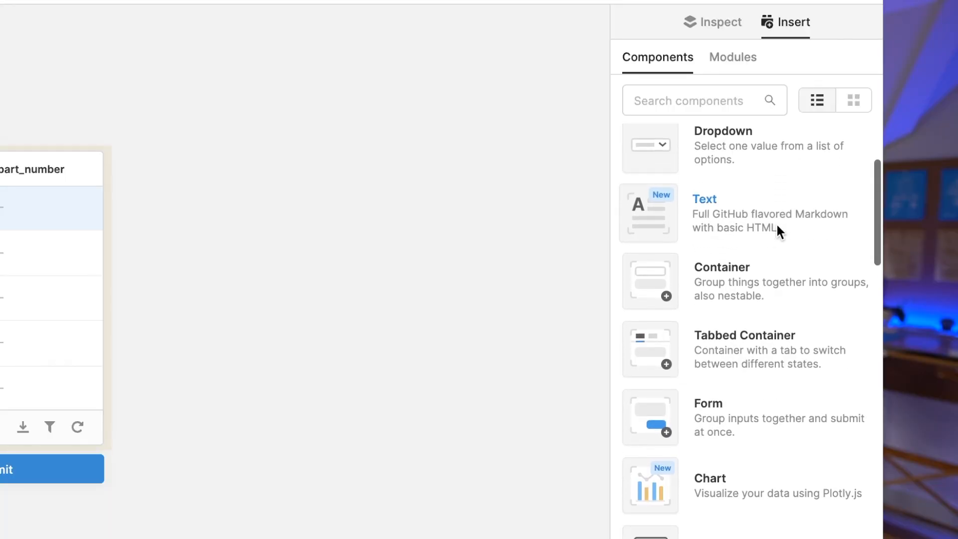
scroll(down, 3)
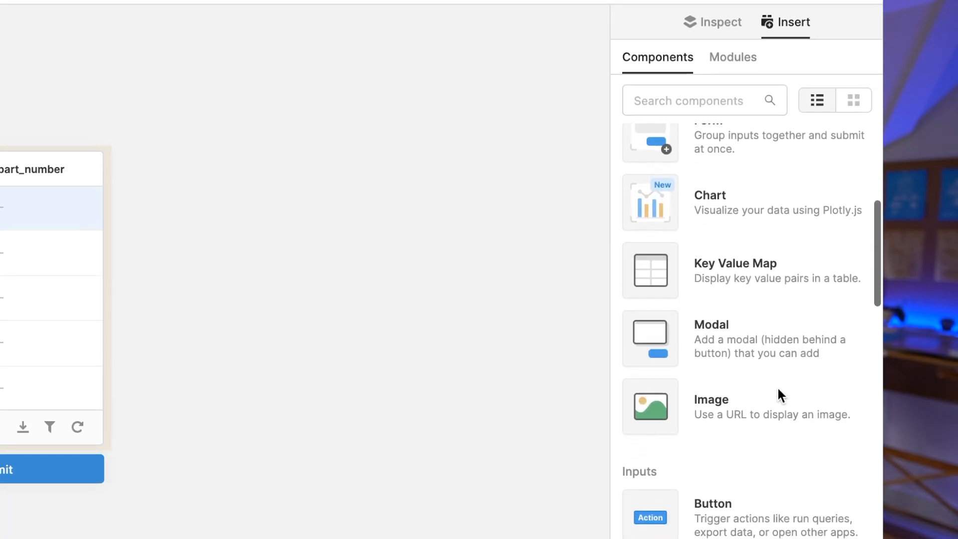
scroll(down, 3)
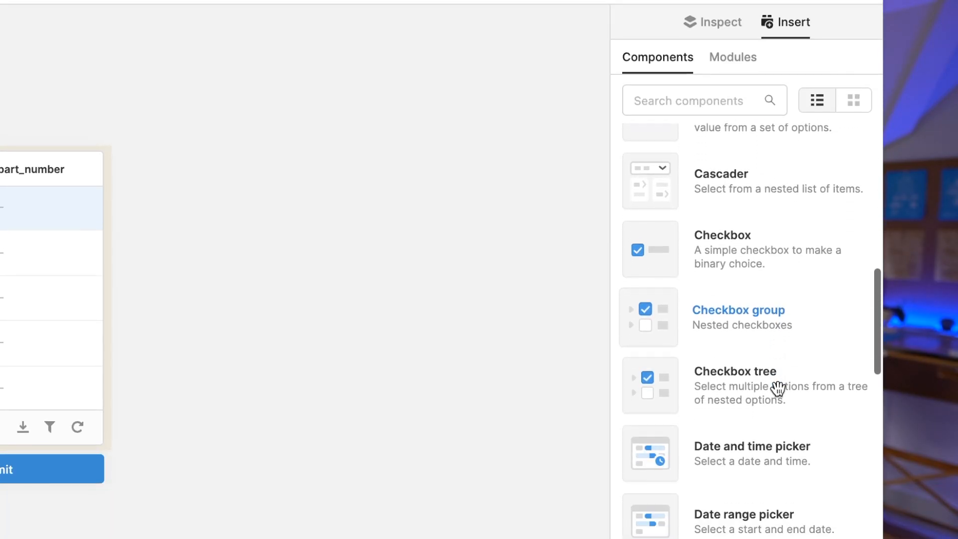
scroll(down, 3)
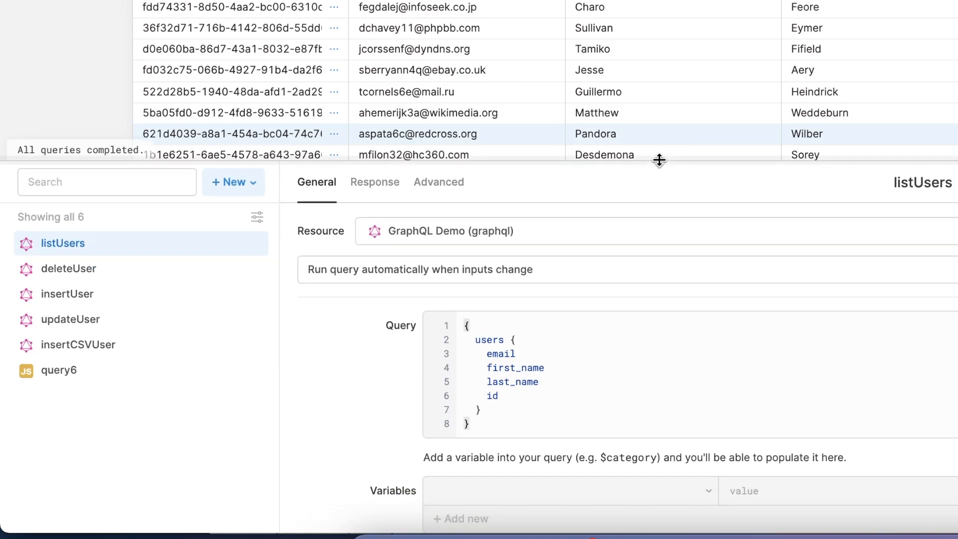
mouse_move(146, 237)
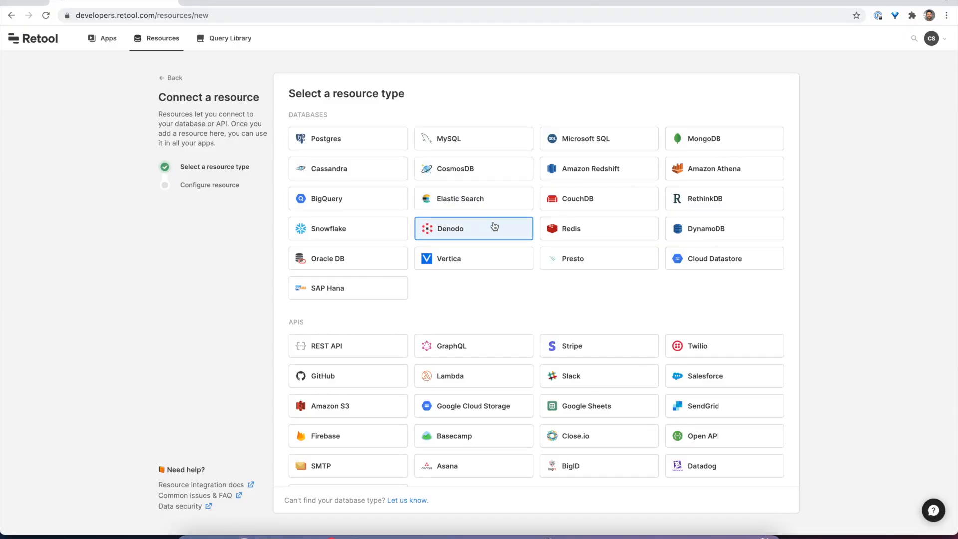
mouse_move(455, 345)
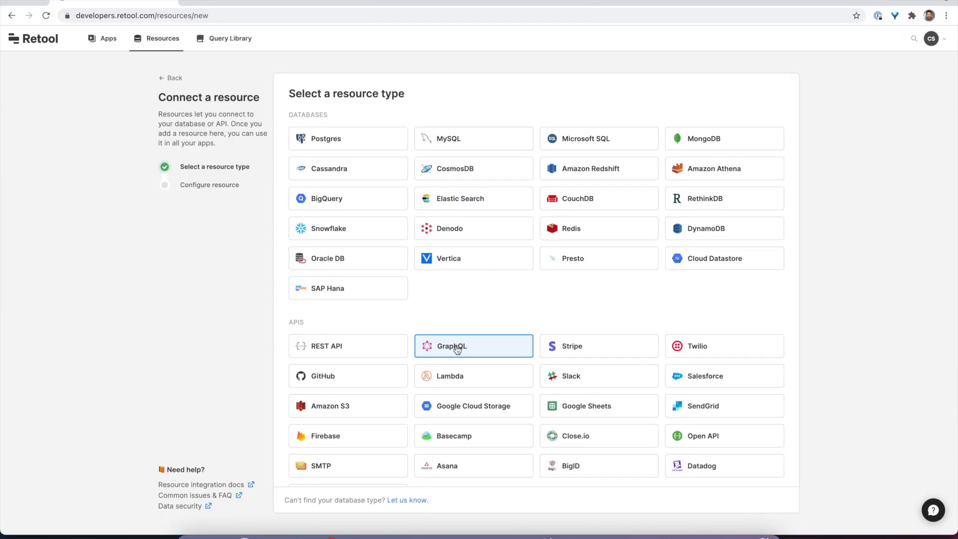
Step: Pick GraphQL under APIs as the new resource type
click(451, 346)
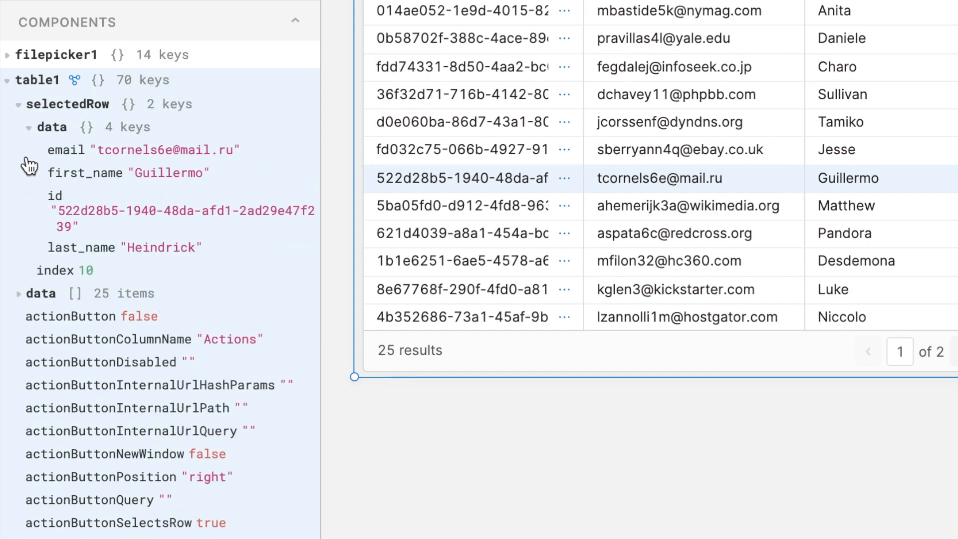
Step: Expand table1's 25 data items in the State panel to inspect the entries
click(19, 293)
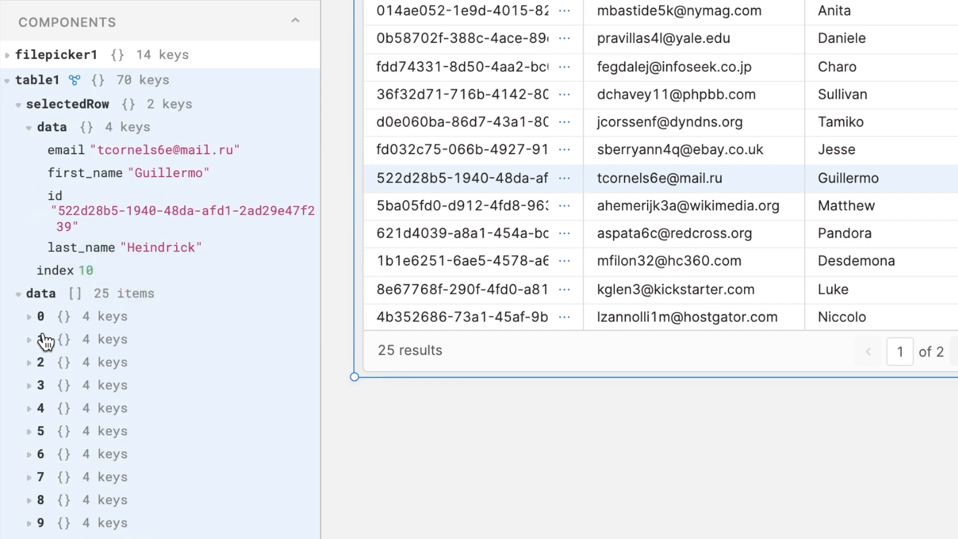
scroll(up, 3)
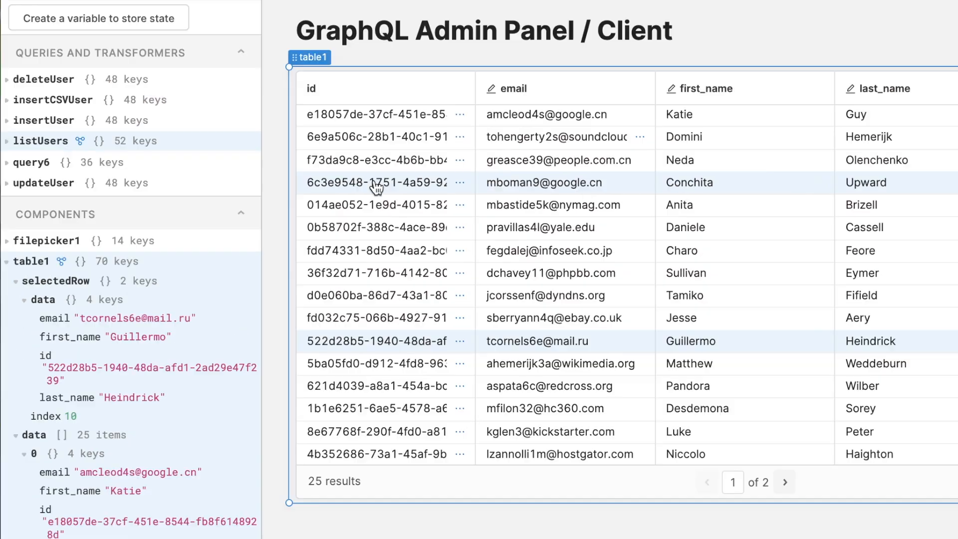